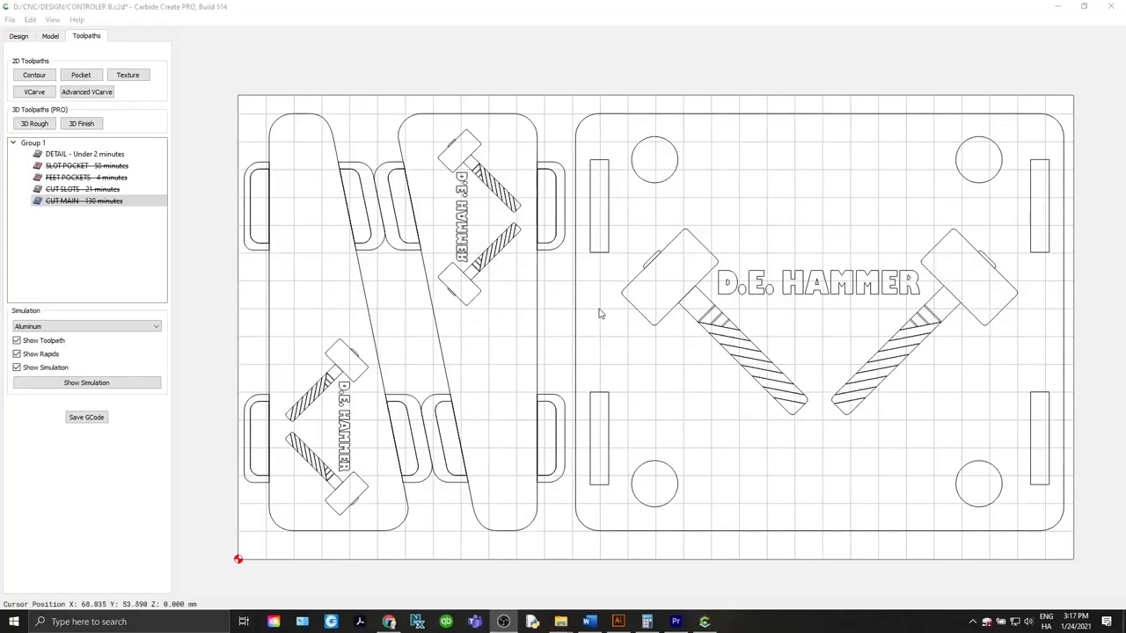
Select the DETAIL contour toolpath in the Toolpaths list
left_click(85, 155)
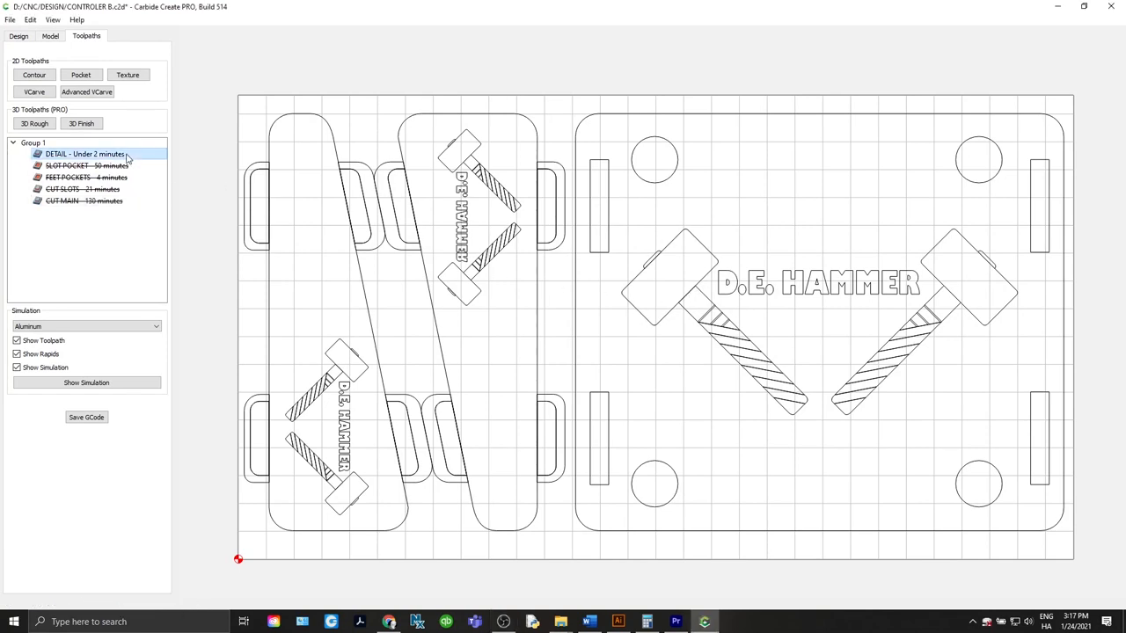
Set the DETAIL toolpath's drag diamond tool spindle RPM to 1 and confirm
double_click(85, 154)
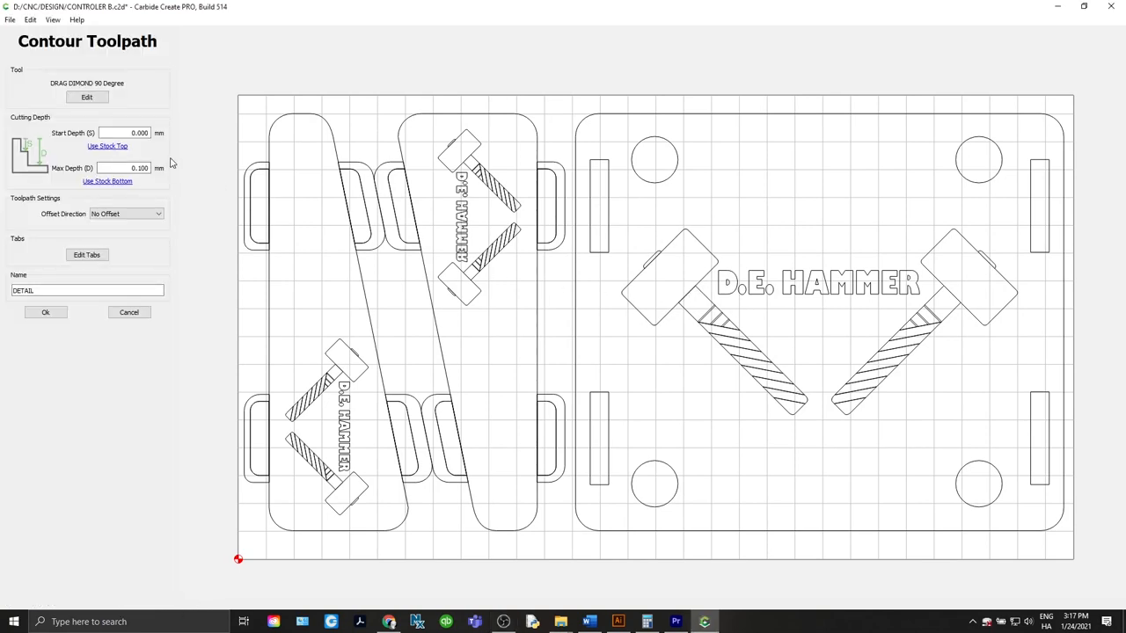
left_click(87, 96)
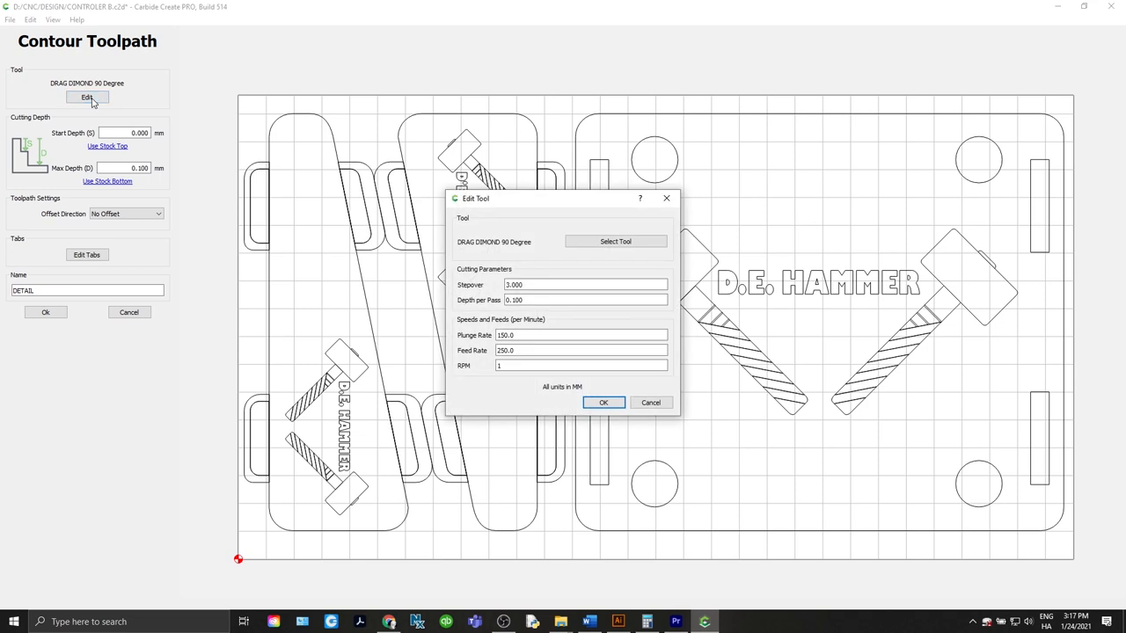
left_click(580, 364)
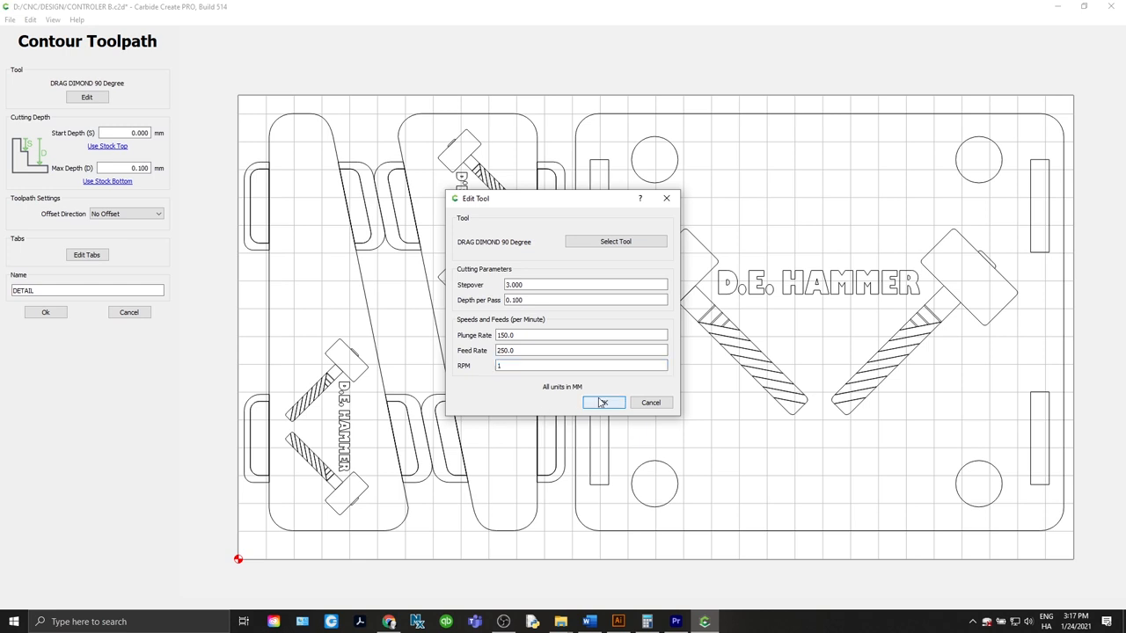
left_click(603, 401)
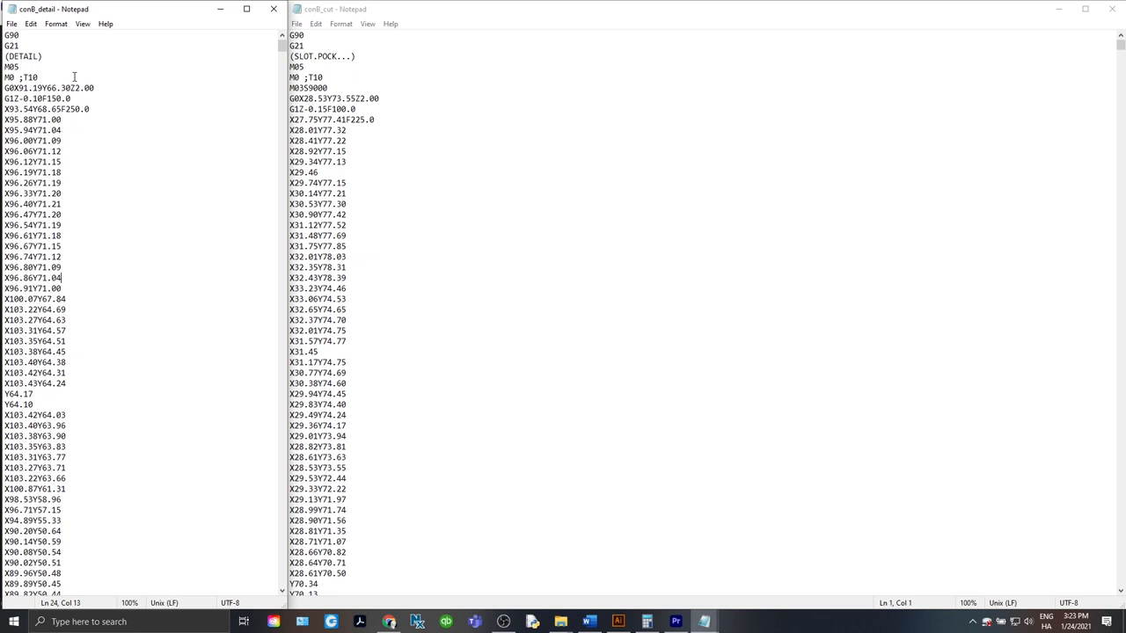
Review the exported detail .nc G-code in Notepad down to its ending M02
double_click(306, 88)
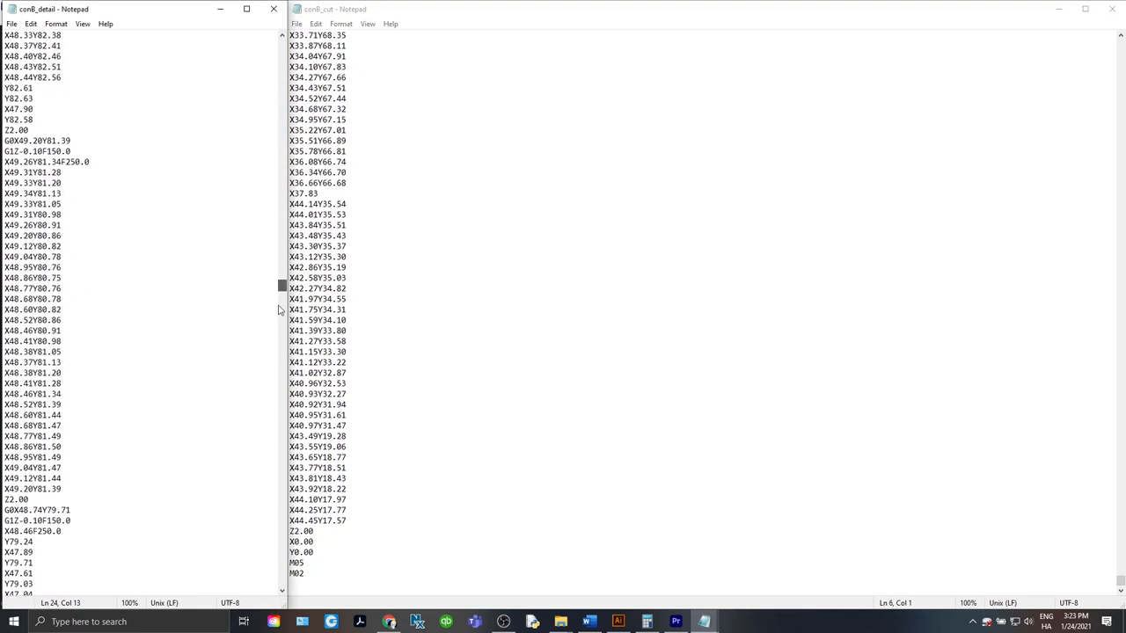
scroll("down", 3)
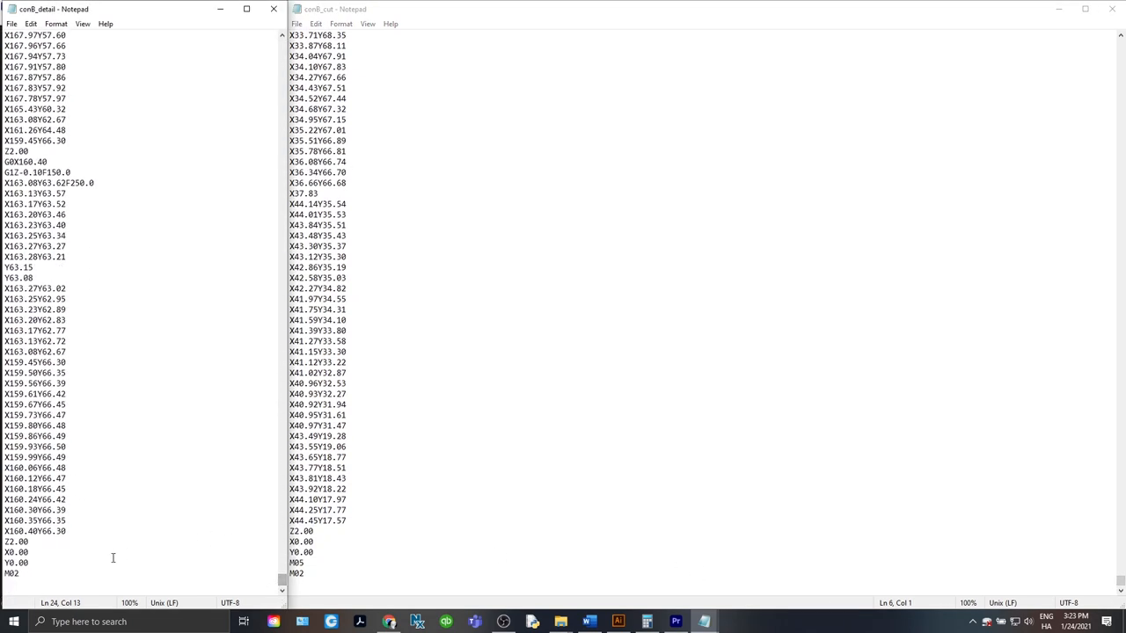